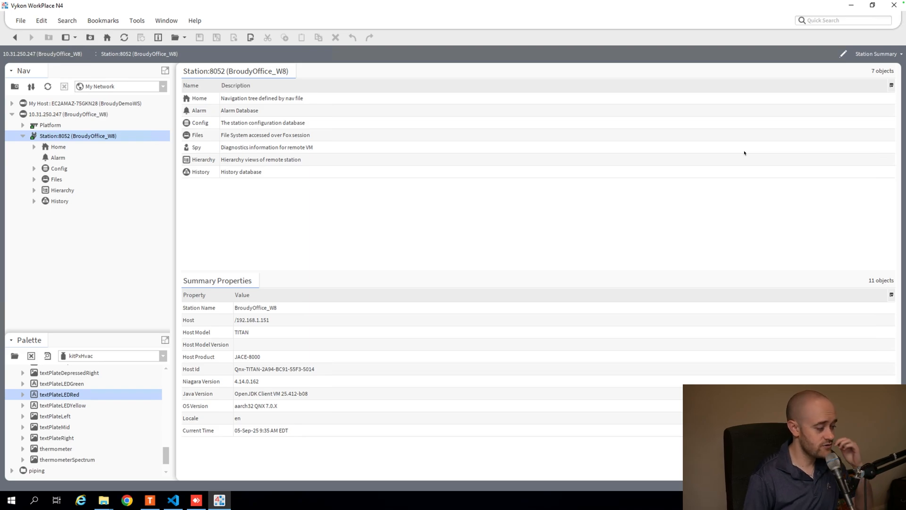
{"action": "mouse_move", "coordinate": [60, 179]}
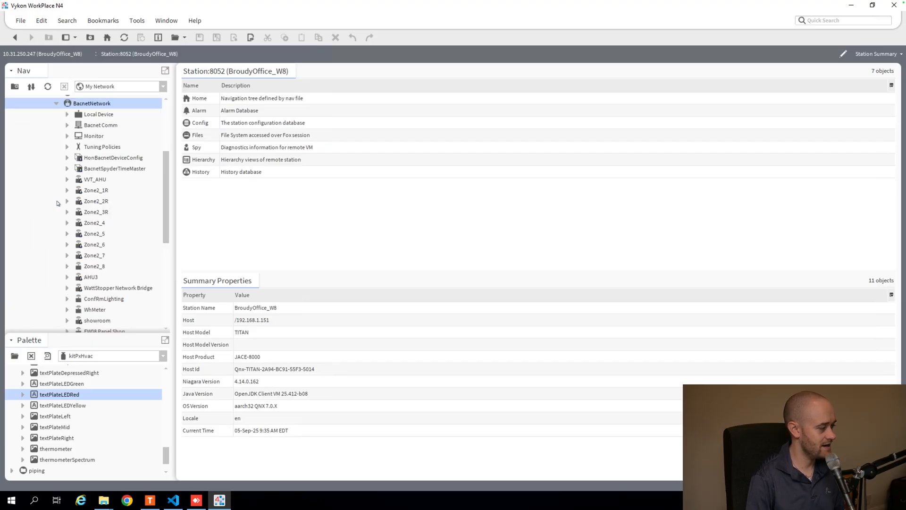
Step: Expand Bacnet Comm in the Nav tree to reach its Network layer
{"action": "left_click", "coordinate": [66, 125]}
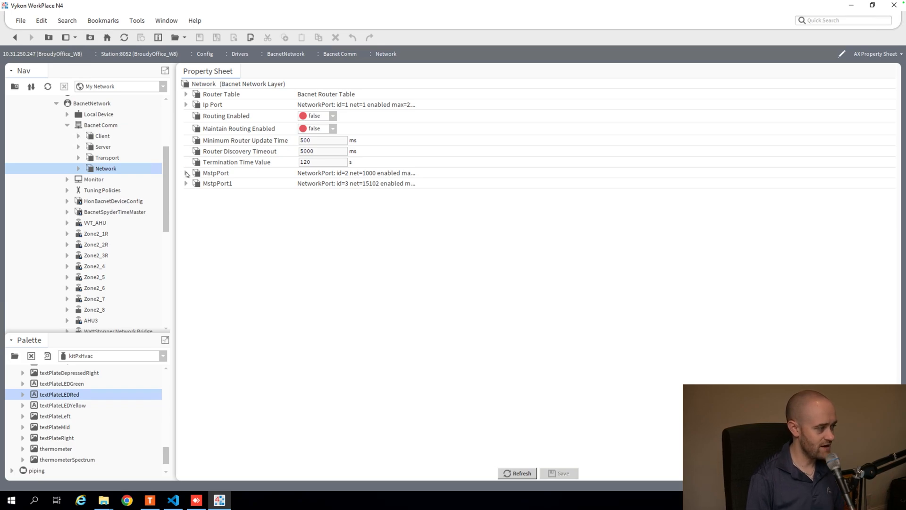
Step: Expand the MstpPort to show its link settings: COM1 at 38400 baud, network 1000
{"action": "left_click", "coordinate": [186, 173]}
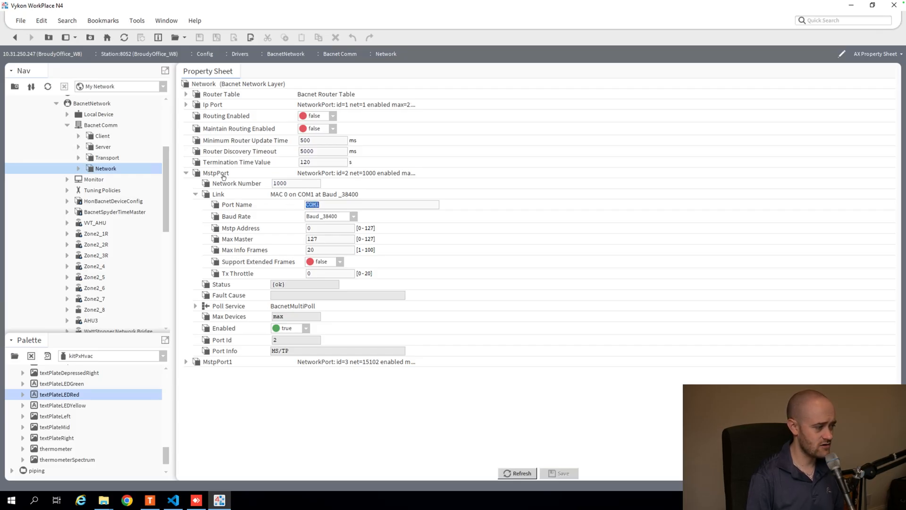
{"action": "mouse_move", "coordinate": [277, 207]}
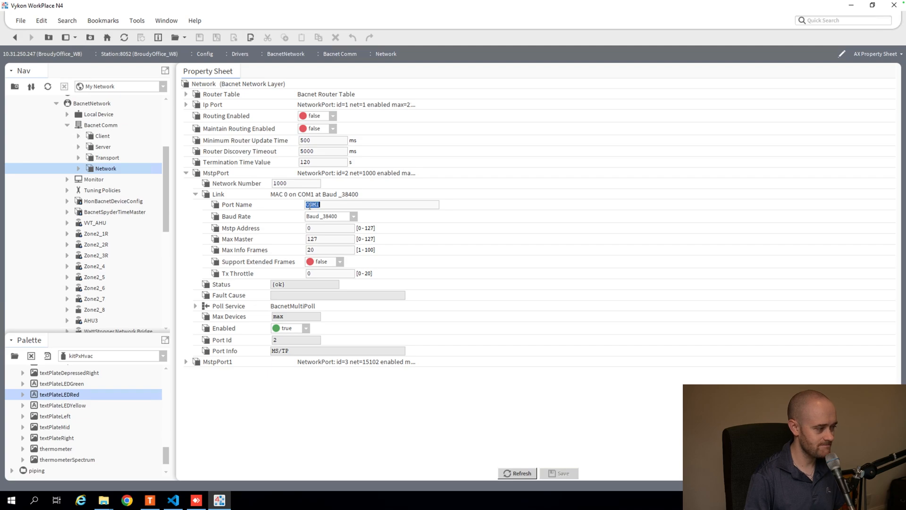
{"action": "mouse_move", "coordinate": [208, 206]}
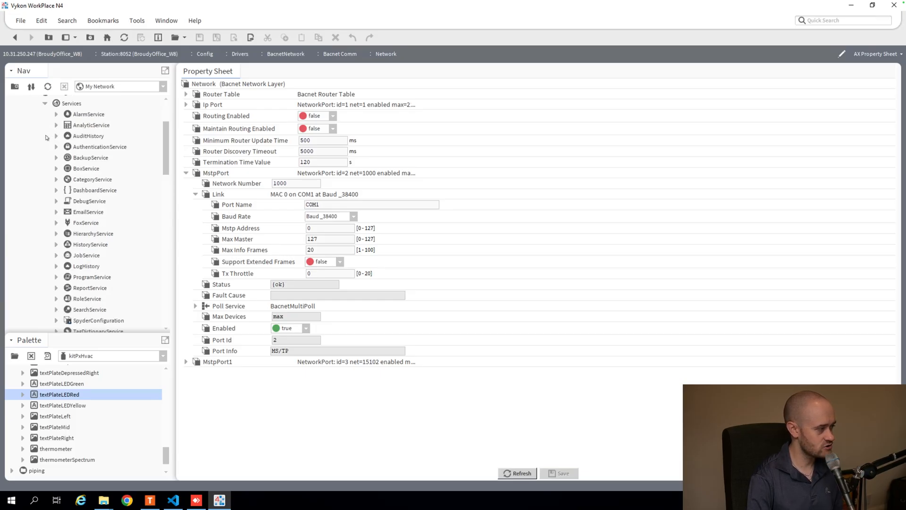
Step: Show the SerialPortService property sheet under Services > PlatformServices
{"action": "scroll", "scroll_direction": "down", "scroll_amount": 3}
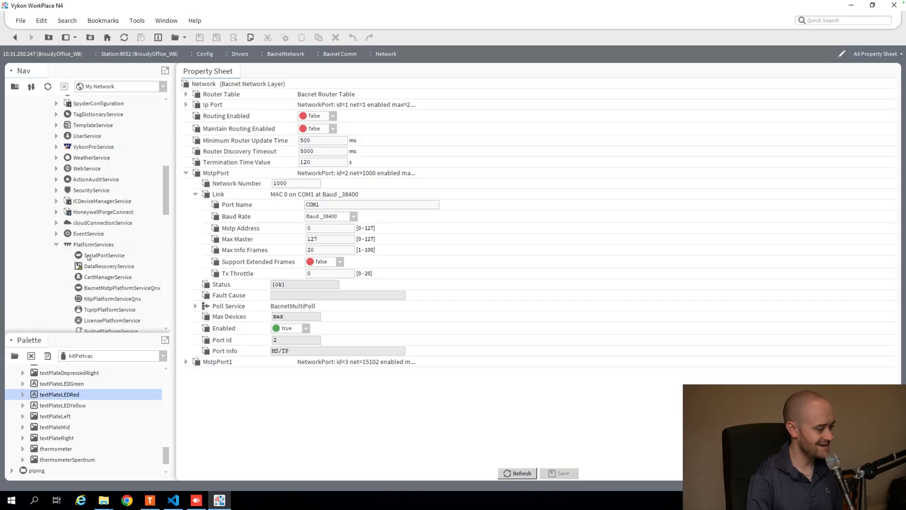
{"action": "left_click", "coordinate": [104, 255]}
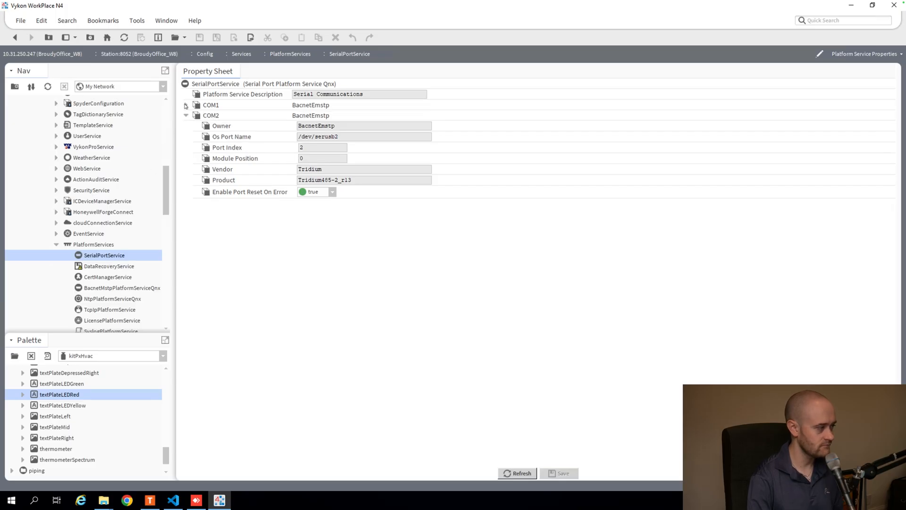
Step: Collapse COM2 so only the COM1 and COM2 summary rows remain
{"action": "left_click", "coordinate": [186, 115]}
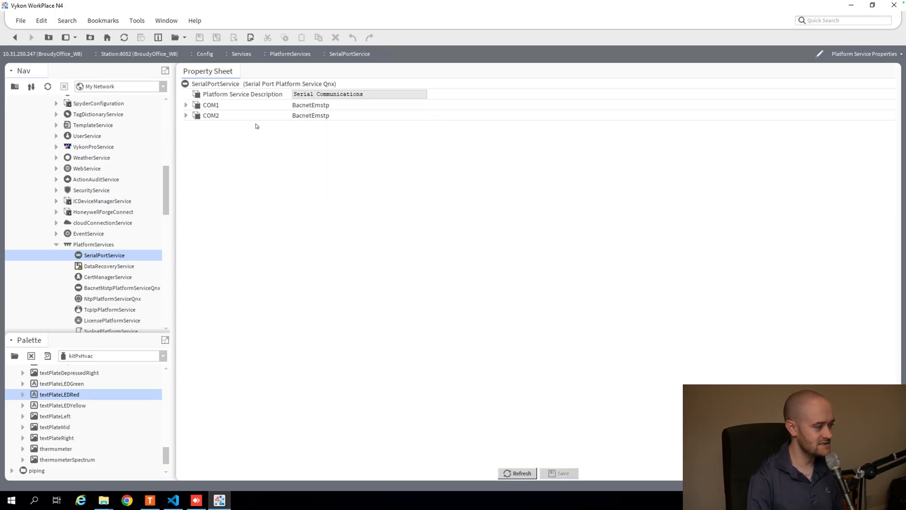
{"action": "mouse_move", "coordinate": [251, 113]}
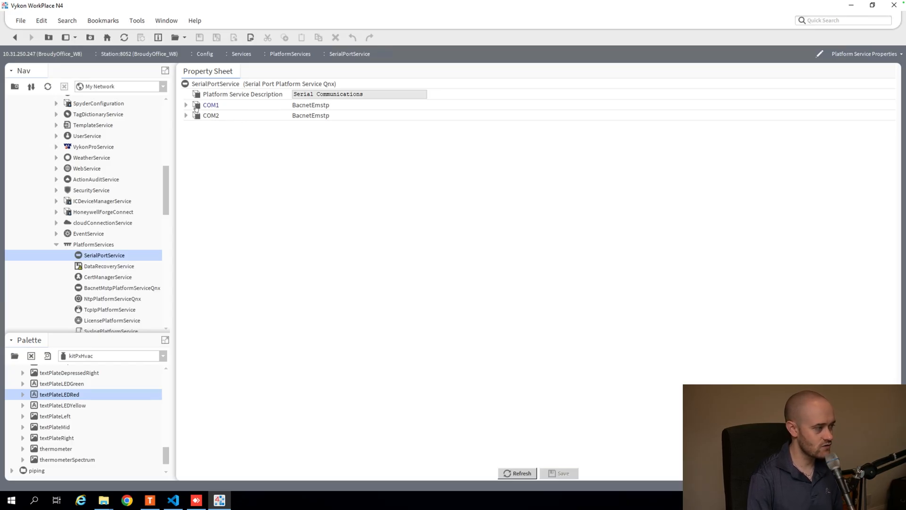
Step: Expand COM1 to show its BacnetEmstp owner and /dev/serusb1 port name
{"action": "left_click", "coordinate": [186, 105]}
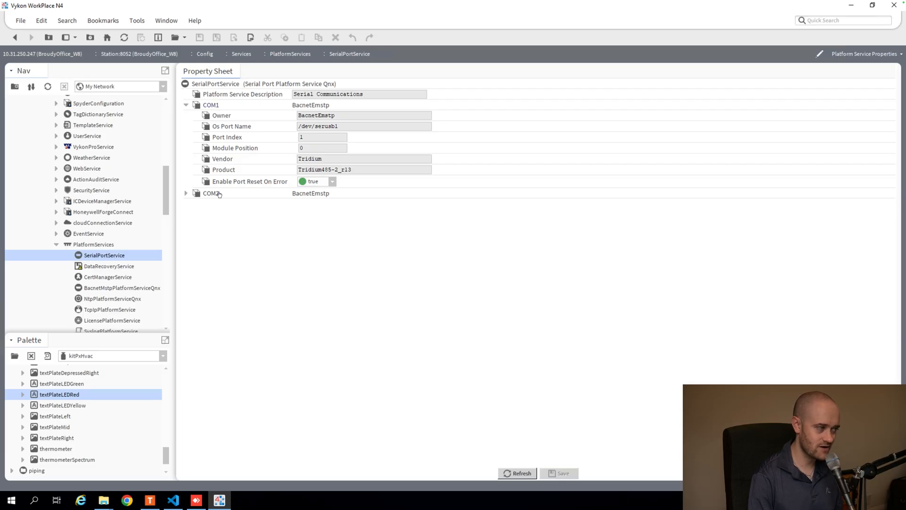
{"action": "mouse_move", "coordinate": [227, 148]}
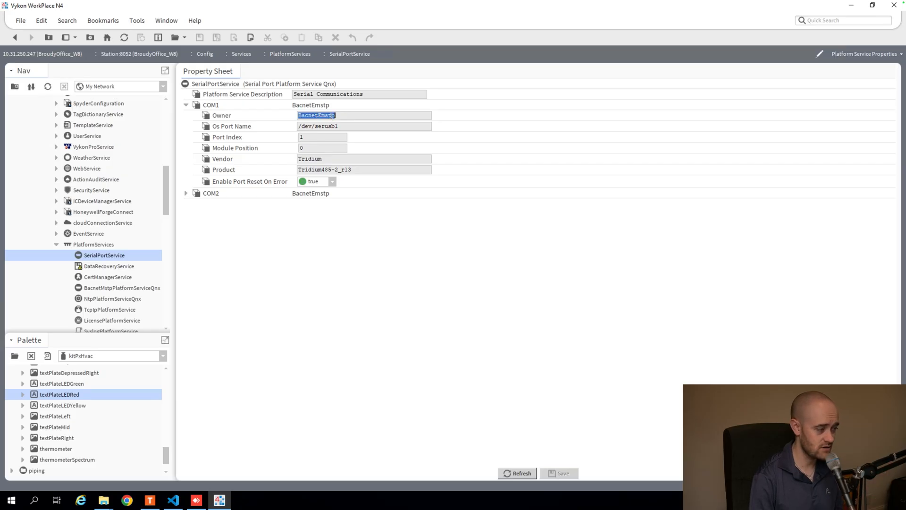
{"action": "mouse_move", "coordinate": [263, 125]}
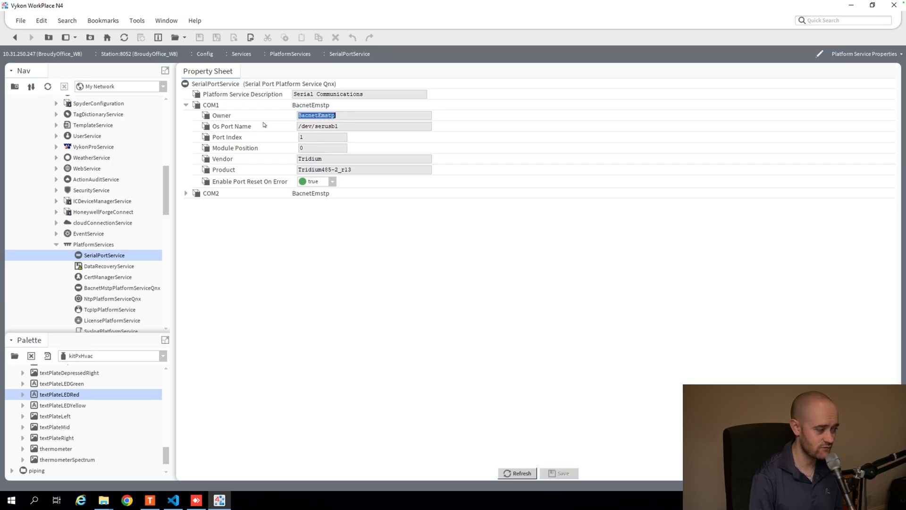